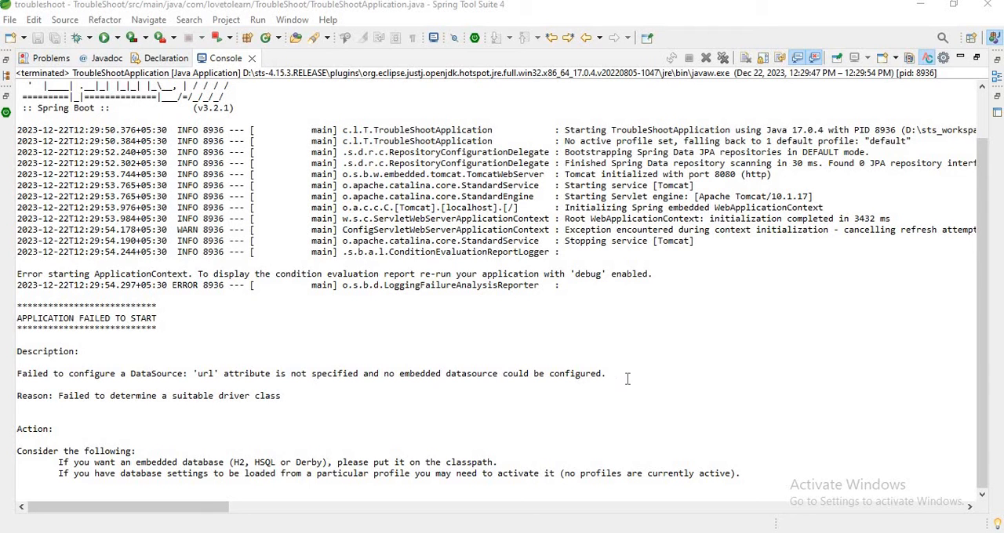
# Select the 'Failed to configure a DataSource' error line in the console.
pyautogui.tripleClick(310, 373)
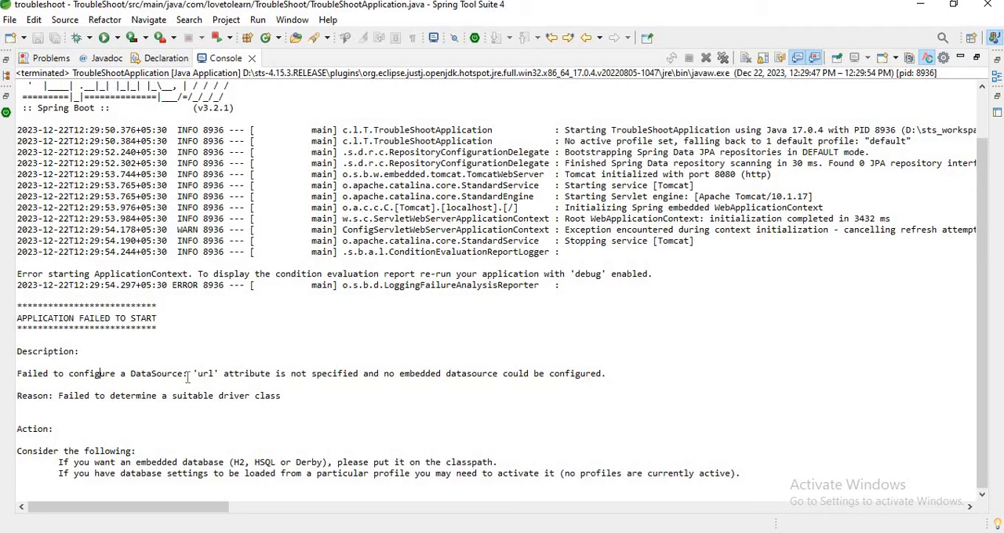
pyautogui.moveTo(281, 55)
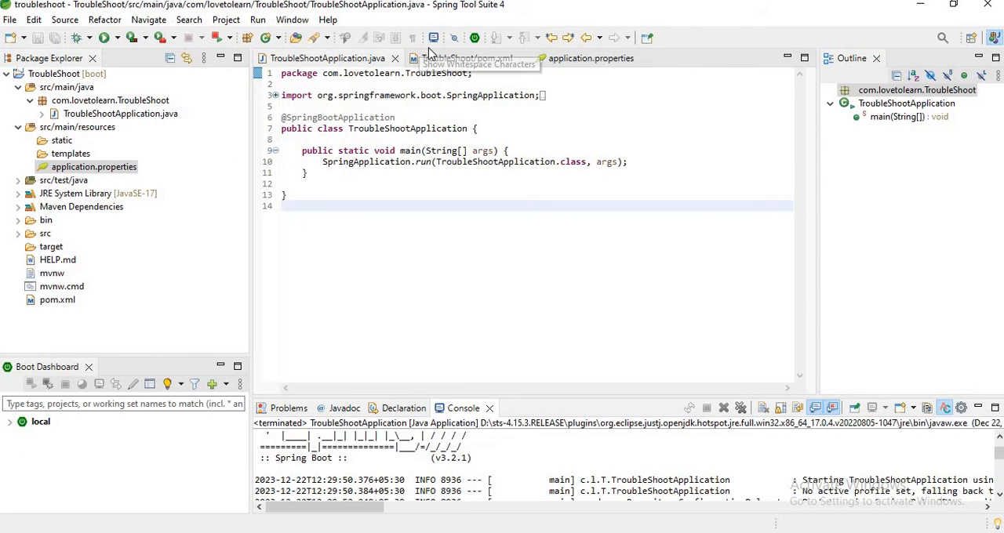
pyautogui.moveTo(462, 58)
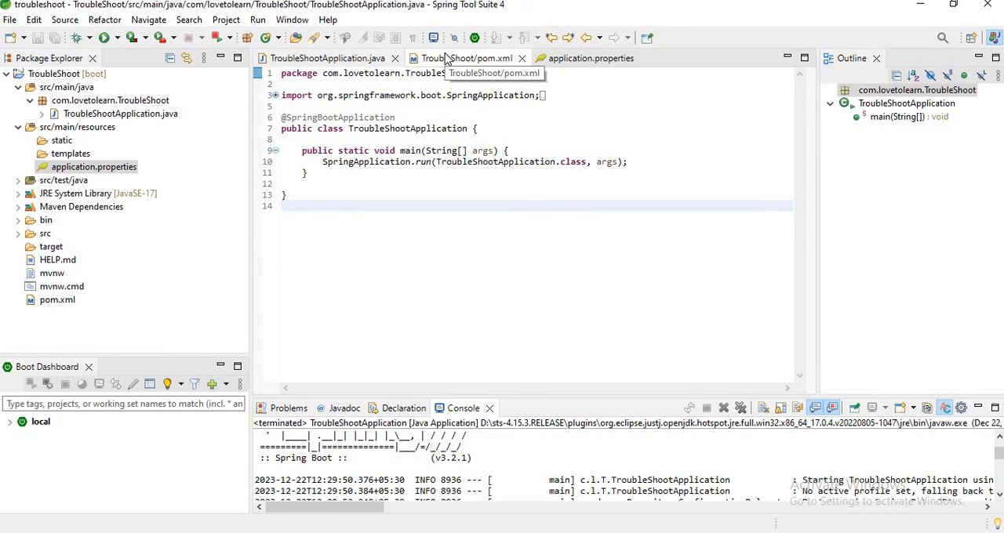
# Open pom.xml and select the spring-boot-starter-data-jpa dependency block.
pyautogui.click(463, 58)
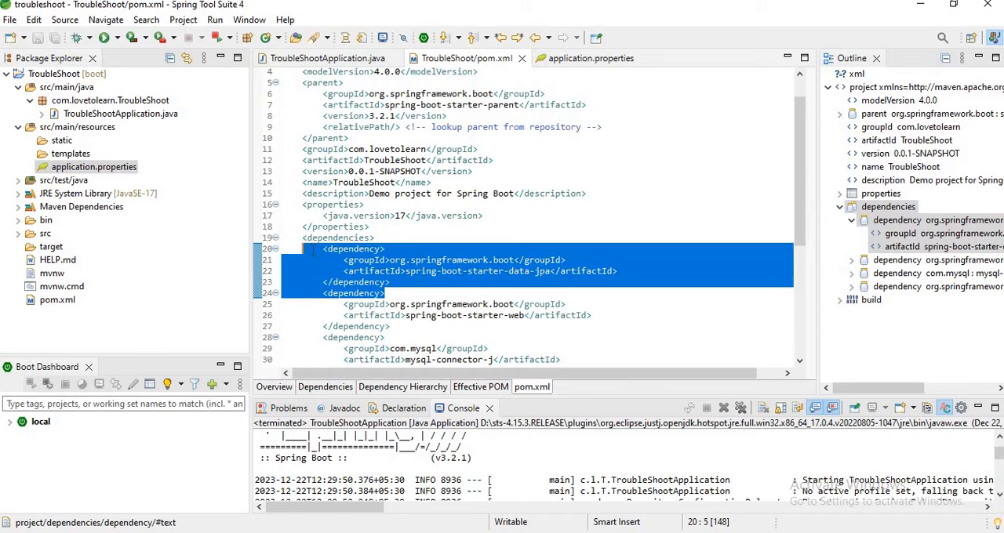
pyautogui.click(389, 281)
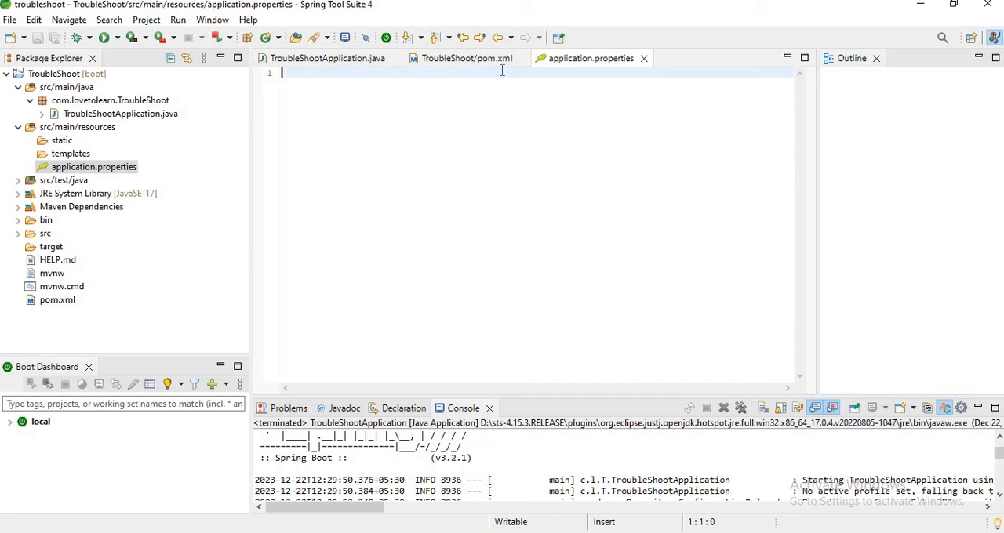
pyautogui.moveTo(590, 58)
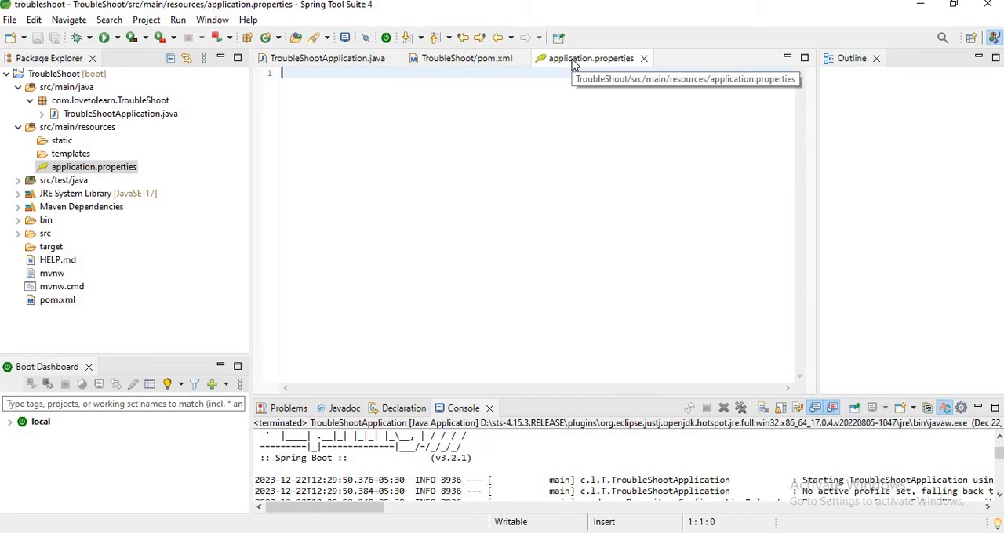
pyautogui.moveTo(530, 97)
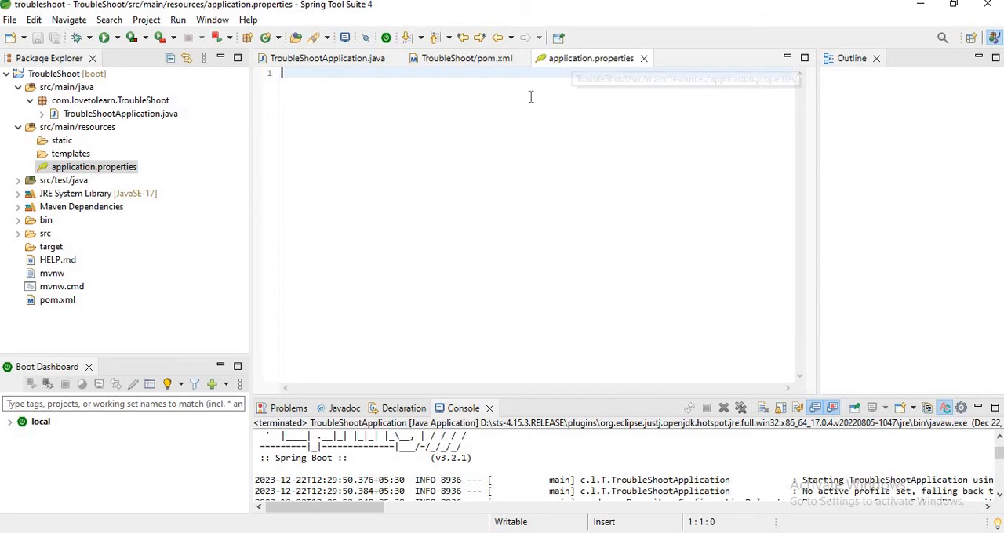
pyautogui.moveTo(466, 58)
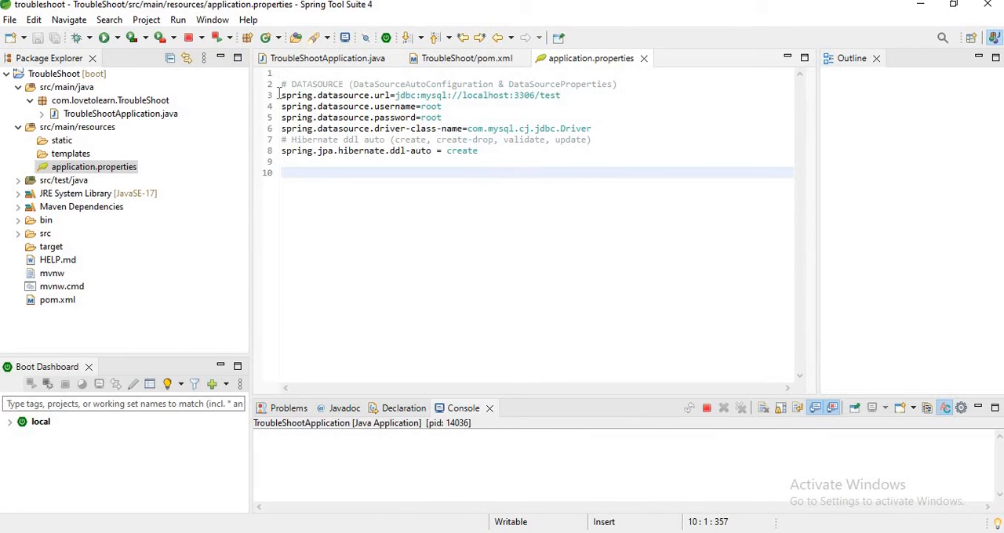
# Rerun the app with MySQL datasource properties, then return to pom.xml.
pyautogui.click(108, 37)
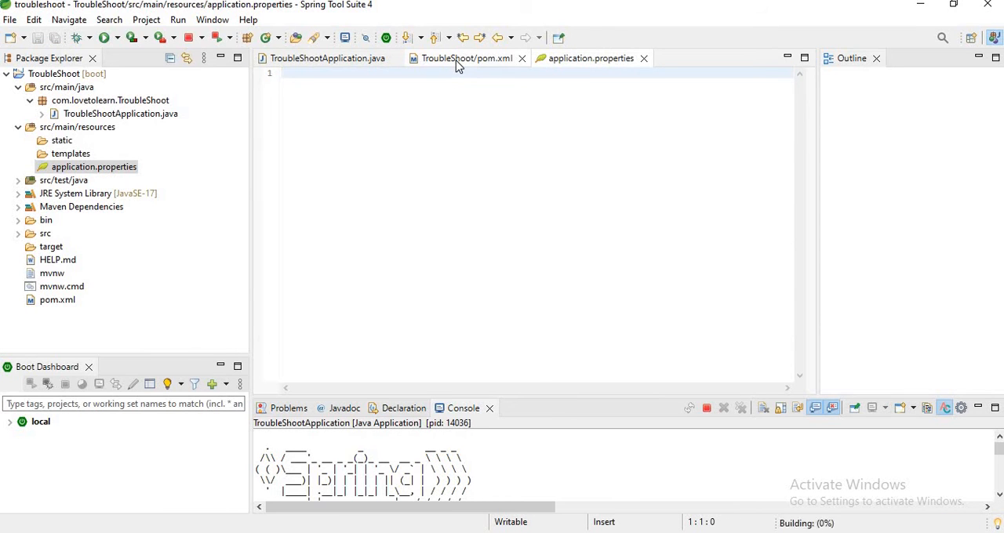
pyautogui.click(466, 58)
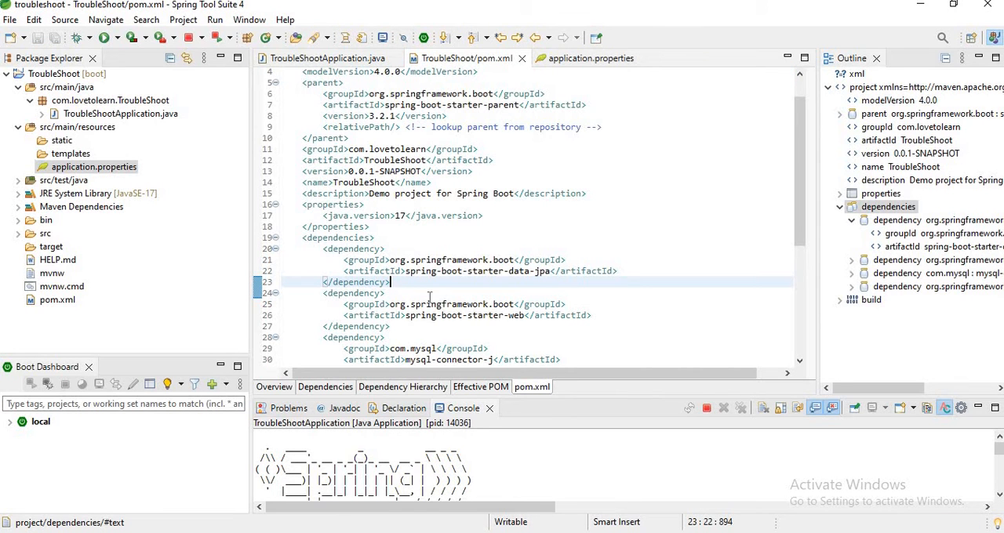